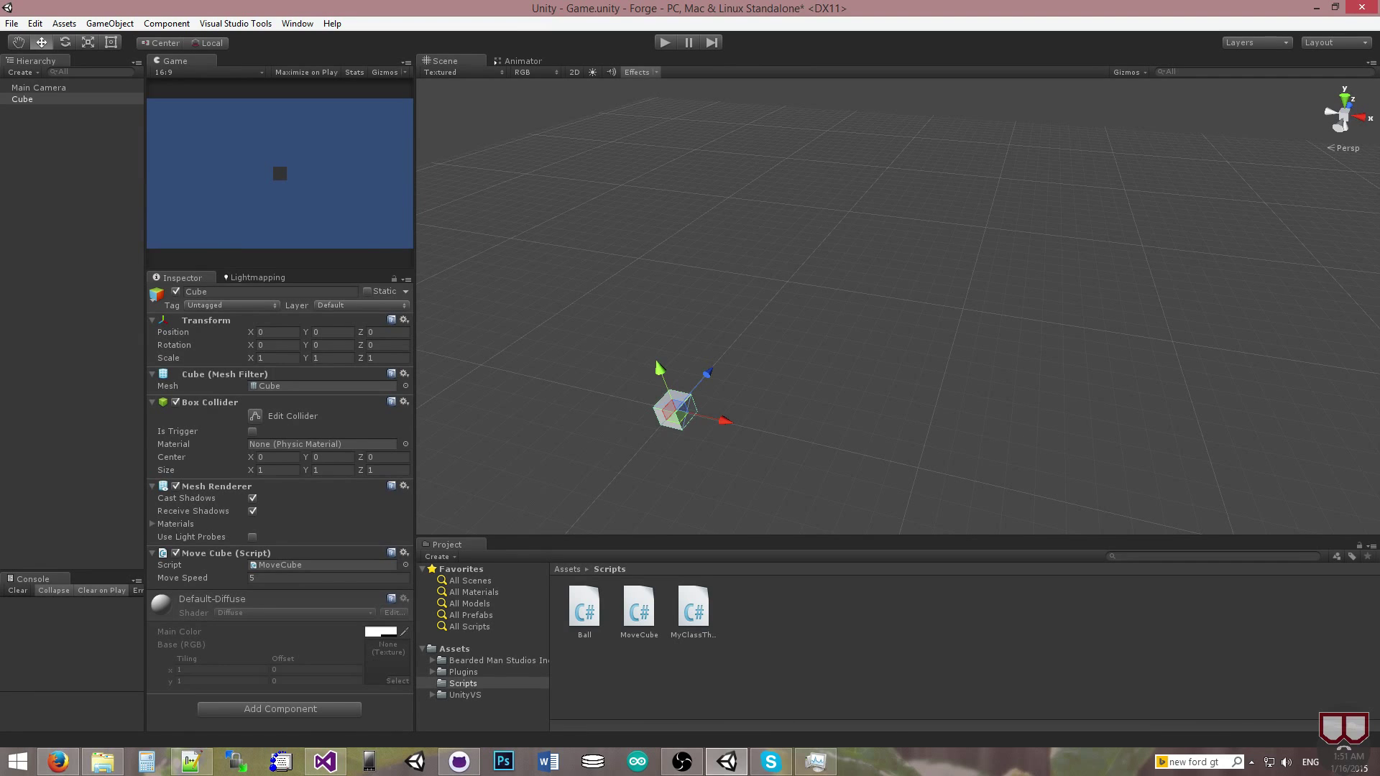
{"action": "mouse_move", "coordinate": [609, 367]}
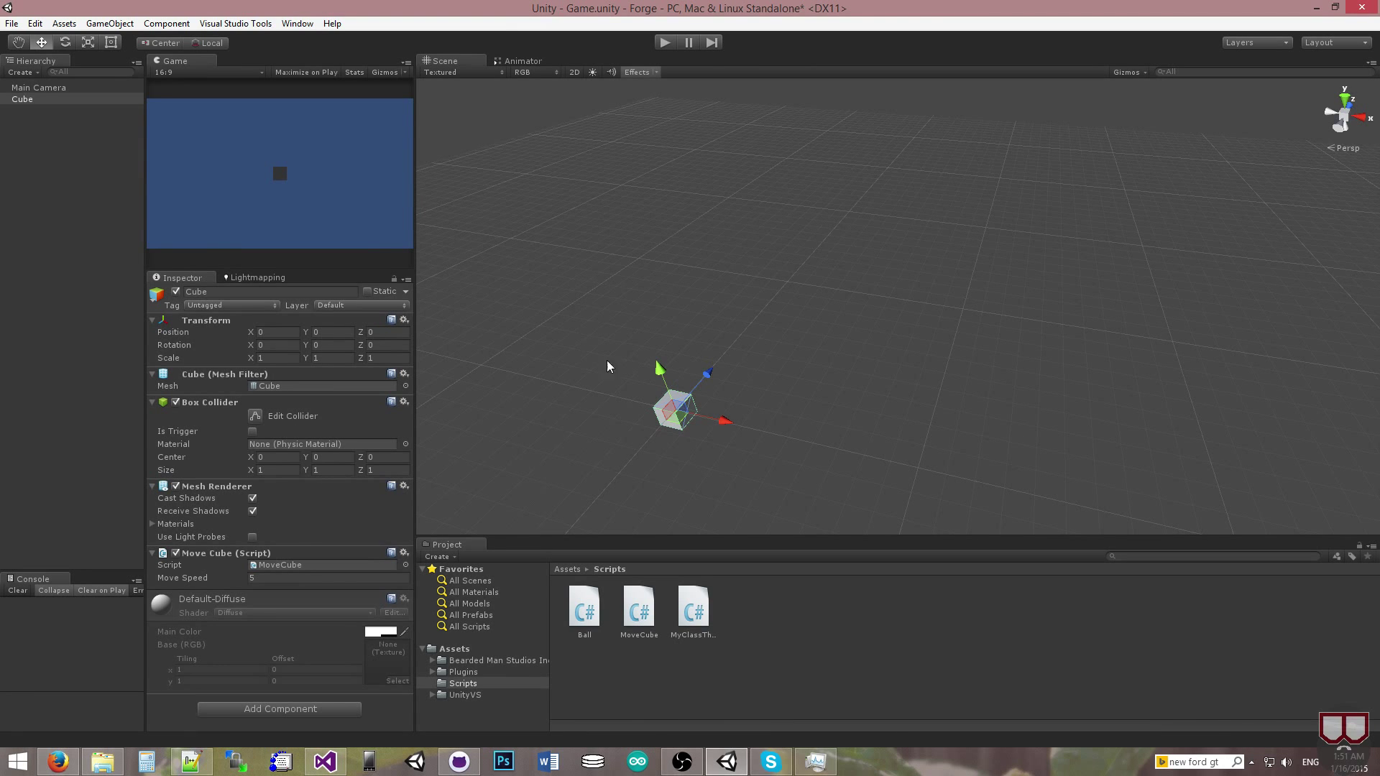
{"action": "mouse_move", "coordinate": [574, 348]}
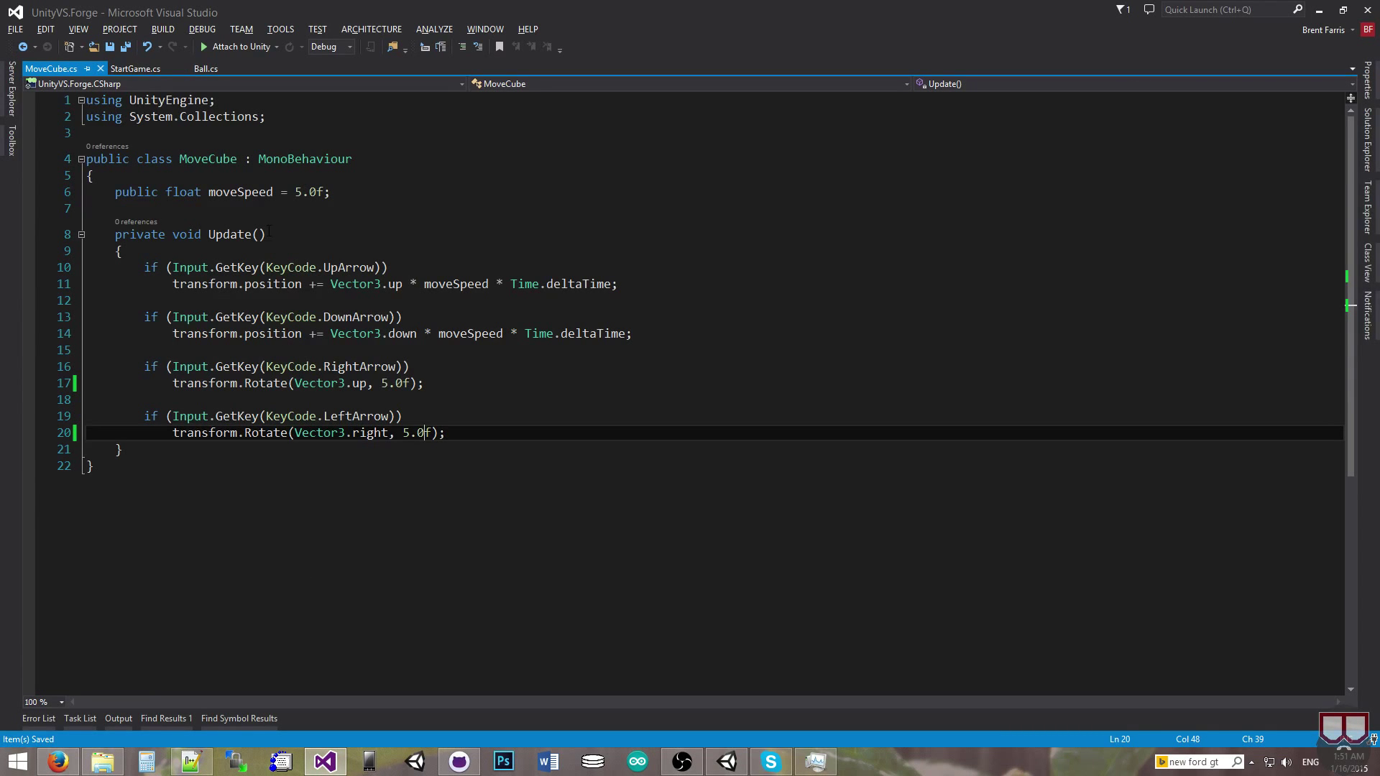
- Replace the System.Collections using with using BeardedManStudios.Network in MoveCube.cs
{"action": "double_click", "coordinate": [326, 267]}
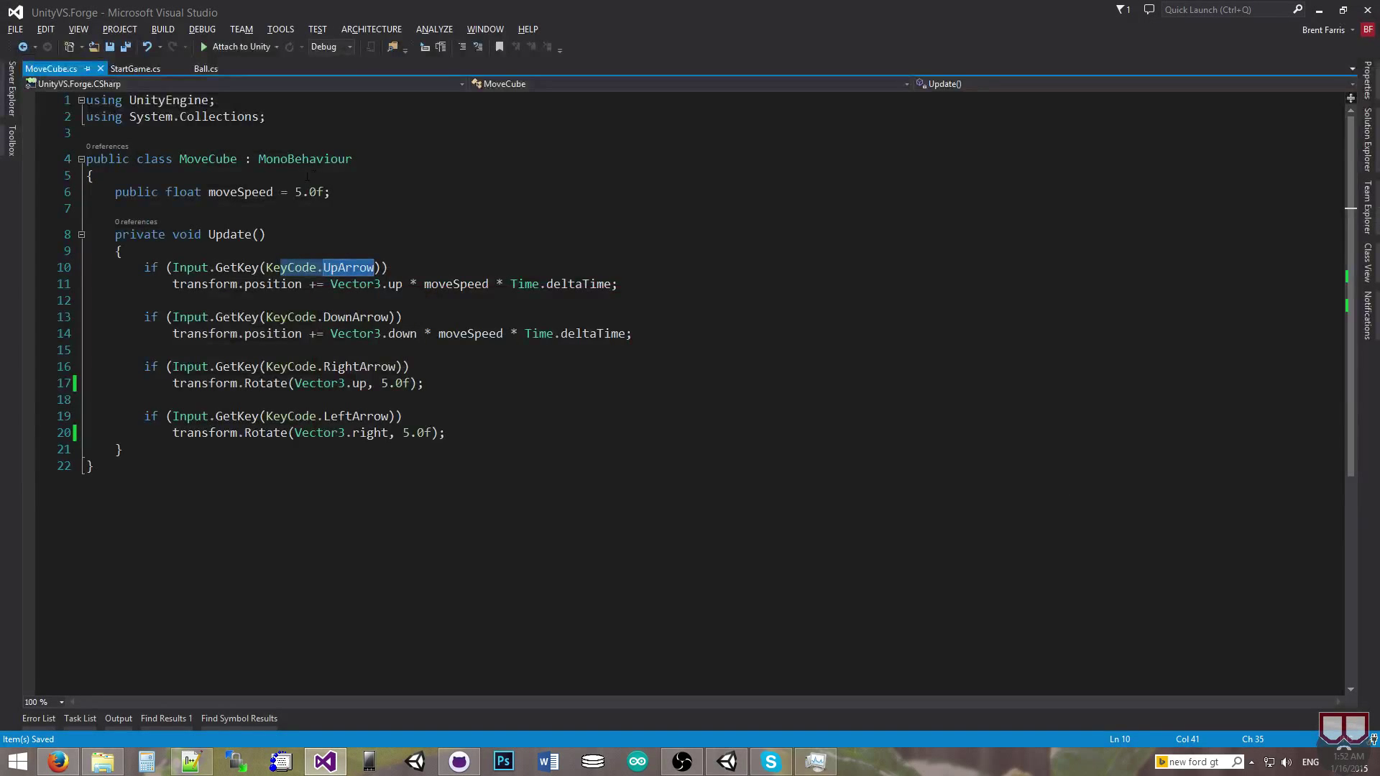
{"action": "mouse_move", "coordinate": [304, 158]}
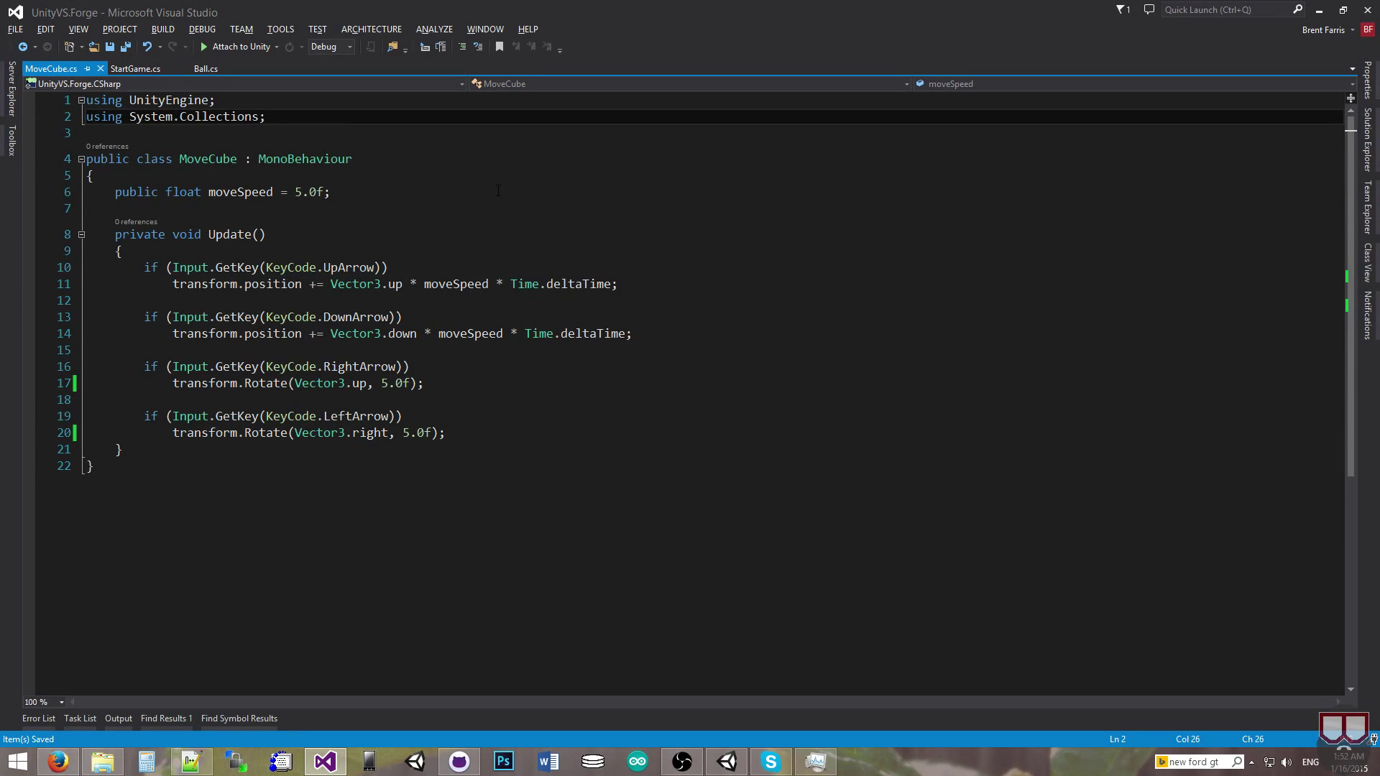
{"action": "type", "text": "using beardedManStudios.Network;"}
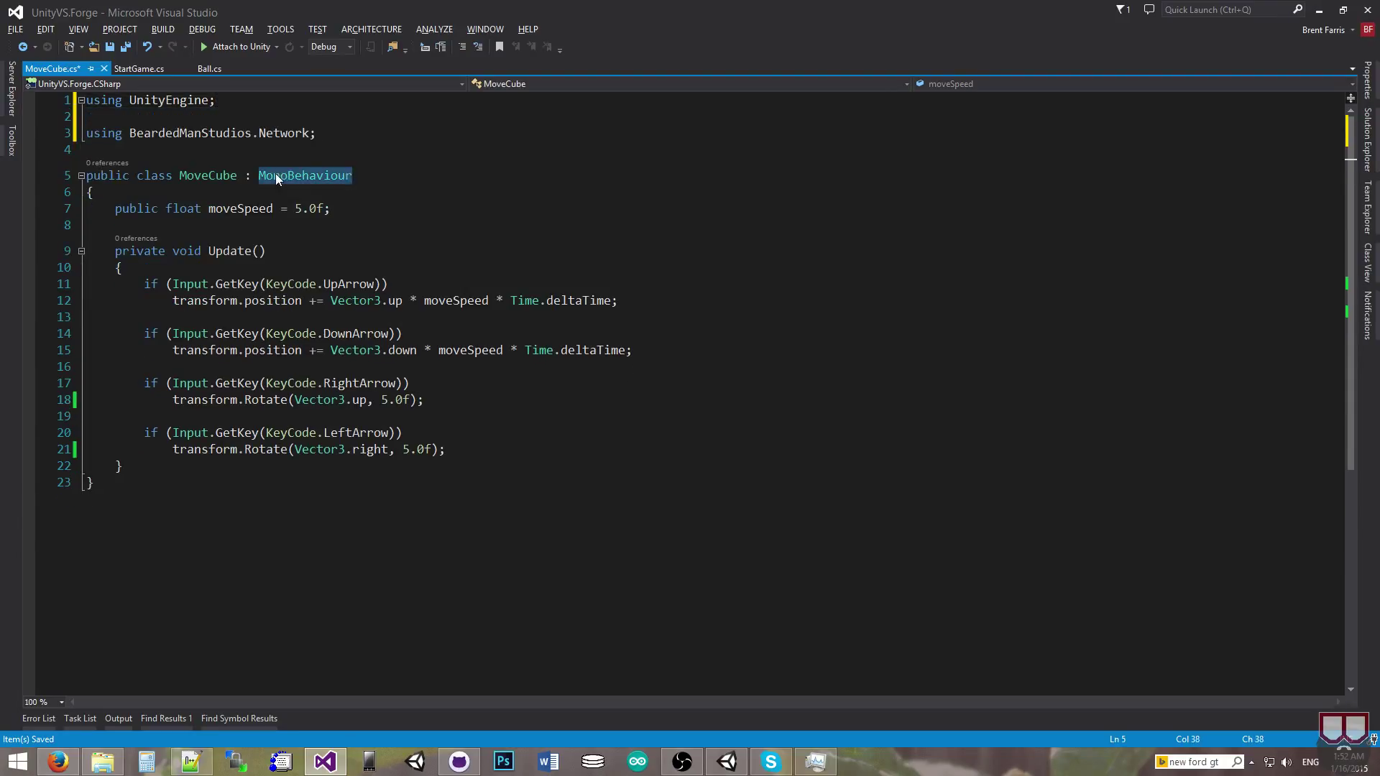
- Derive MoveCube from NetworkedMonoBehavior and remove the private modifier from Update
{"action": "type", "text": "NetworkedMonoBehavior"}
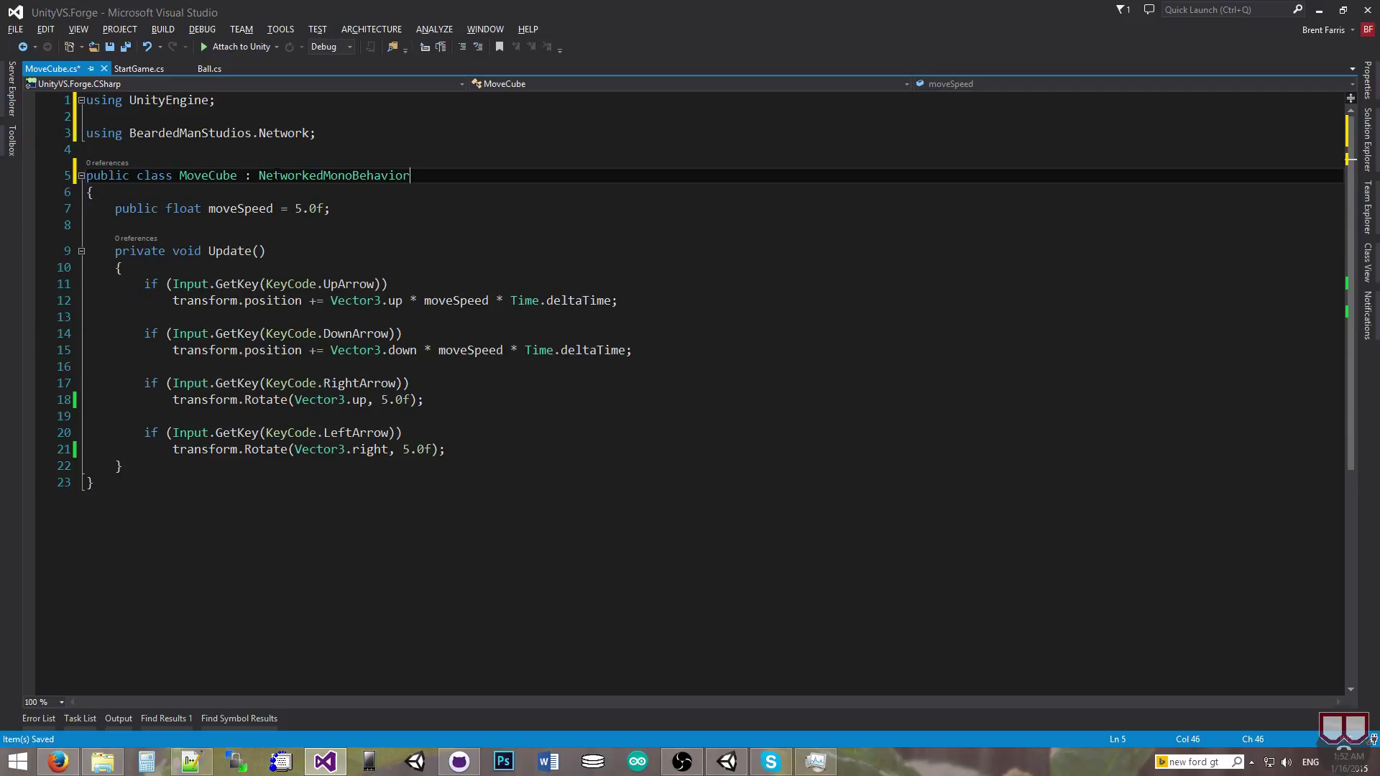
{"action": "double_click", "coordinate": [138, 250]}
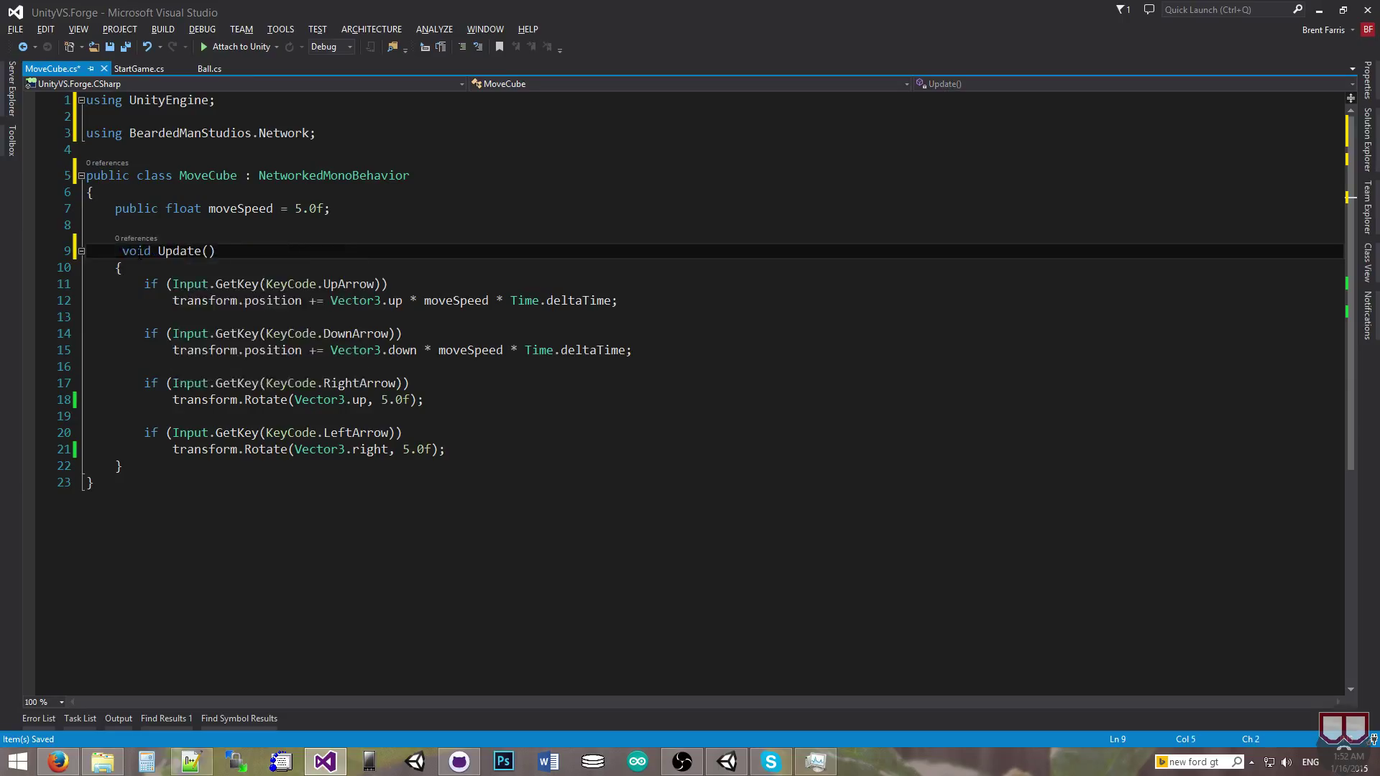
- Declare Update as protected override and call base.Update() as its first line
{"action": "type", "text": "protected override"}
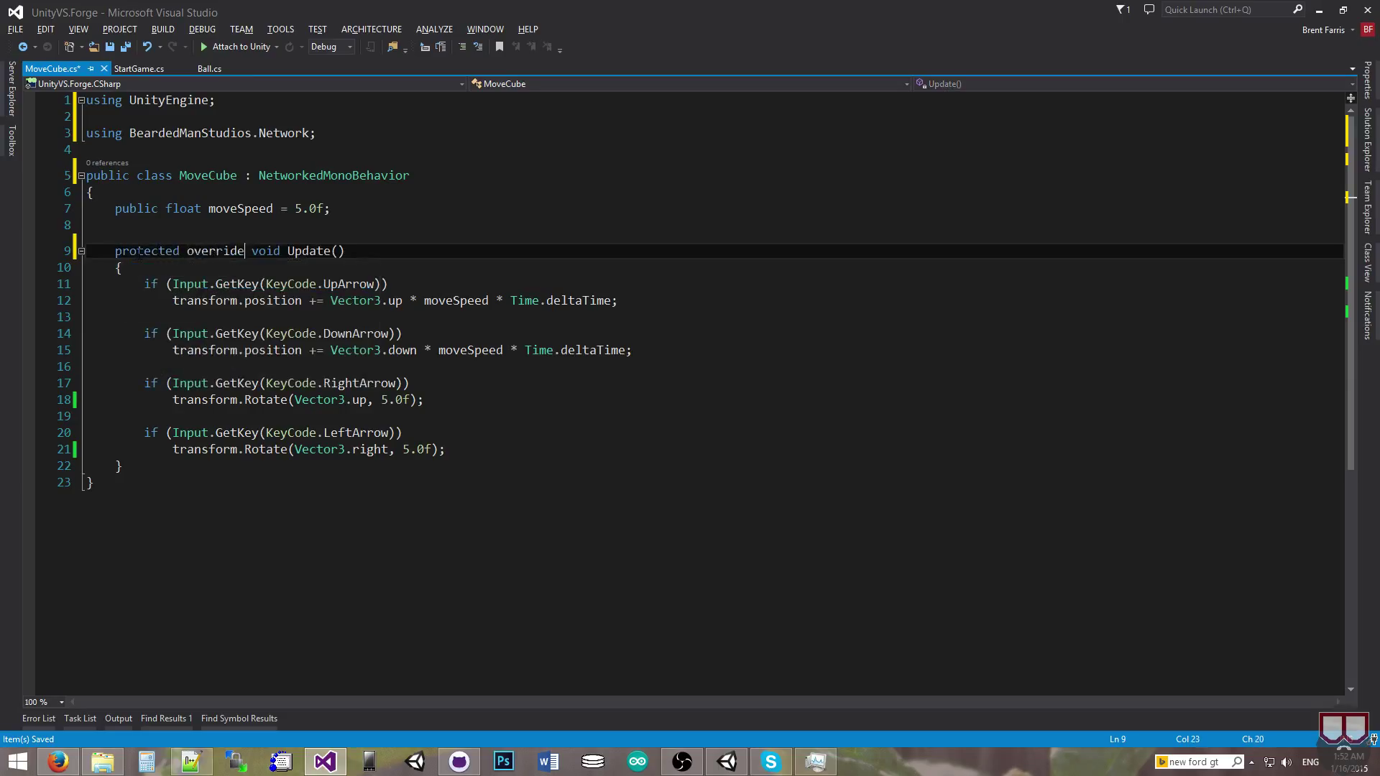
{"action": "type", "text": "base.Update();"}
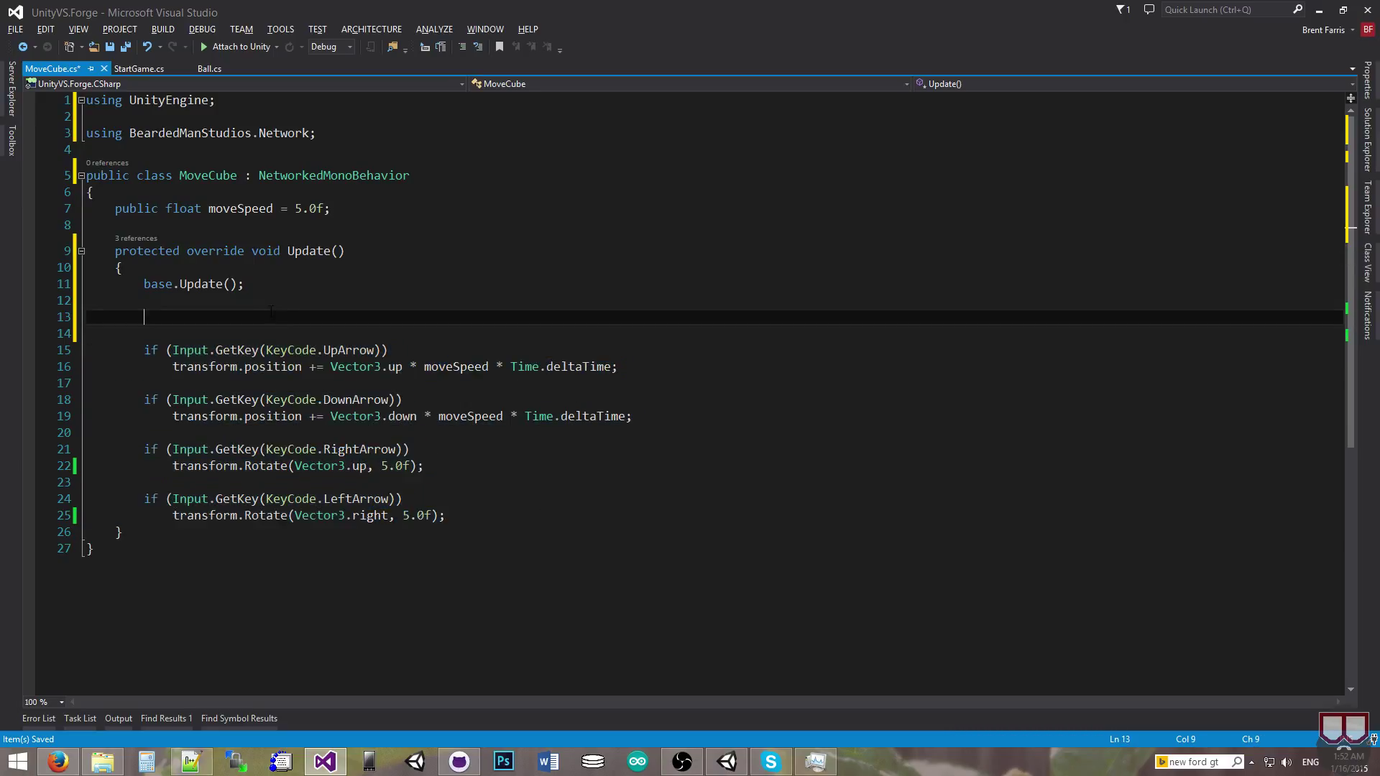
- Add 'if (!IsOwner) return;' after base.Update() and save MoveCube.cs
{"action": "type", "text": "if"}
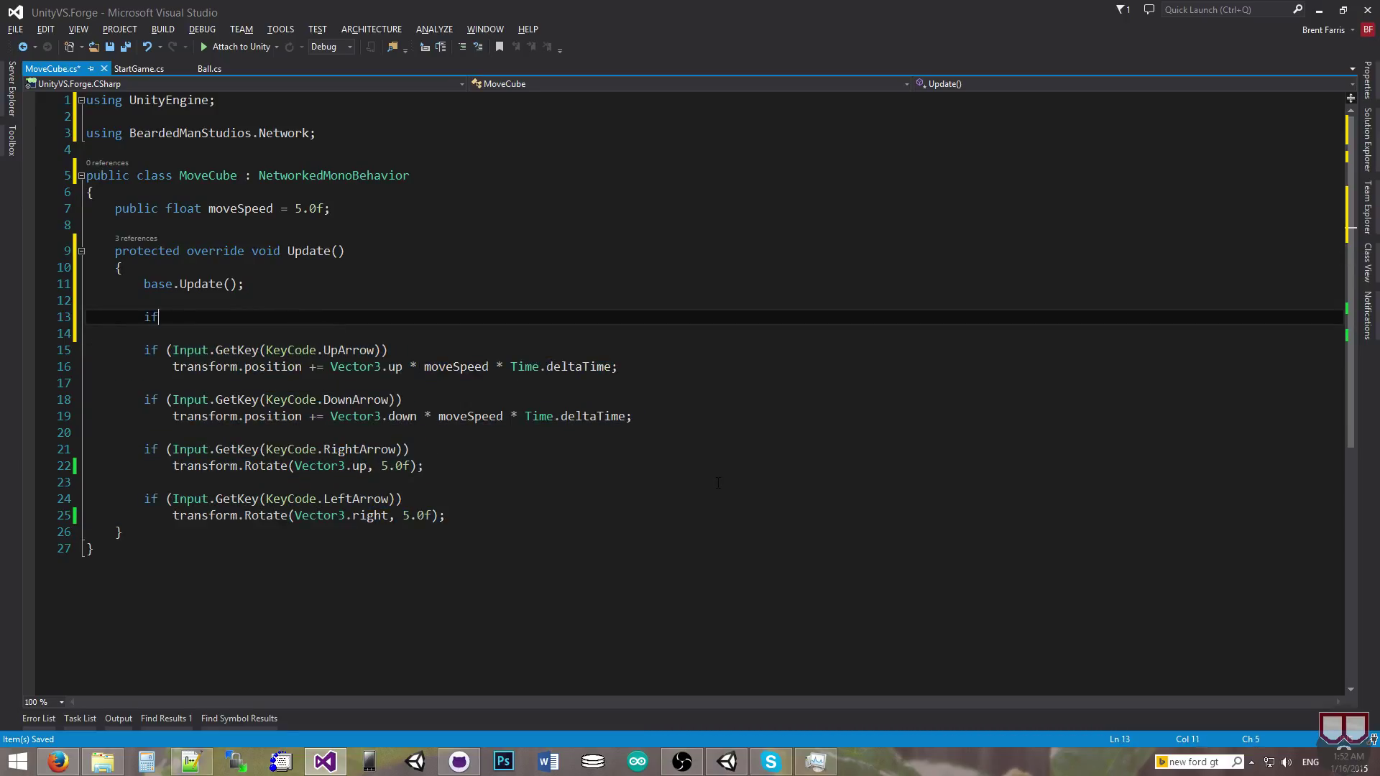
{"action": "type", "text": "(is"}
{"action": "type", "text": "return;"}
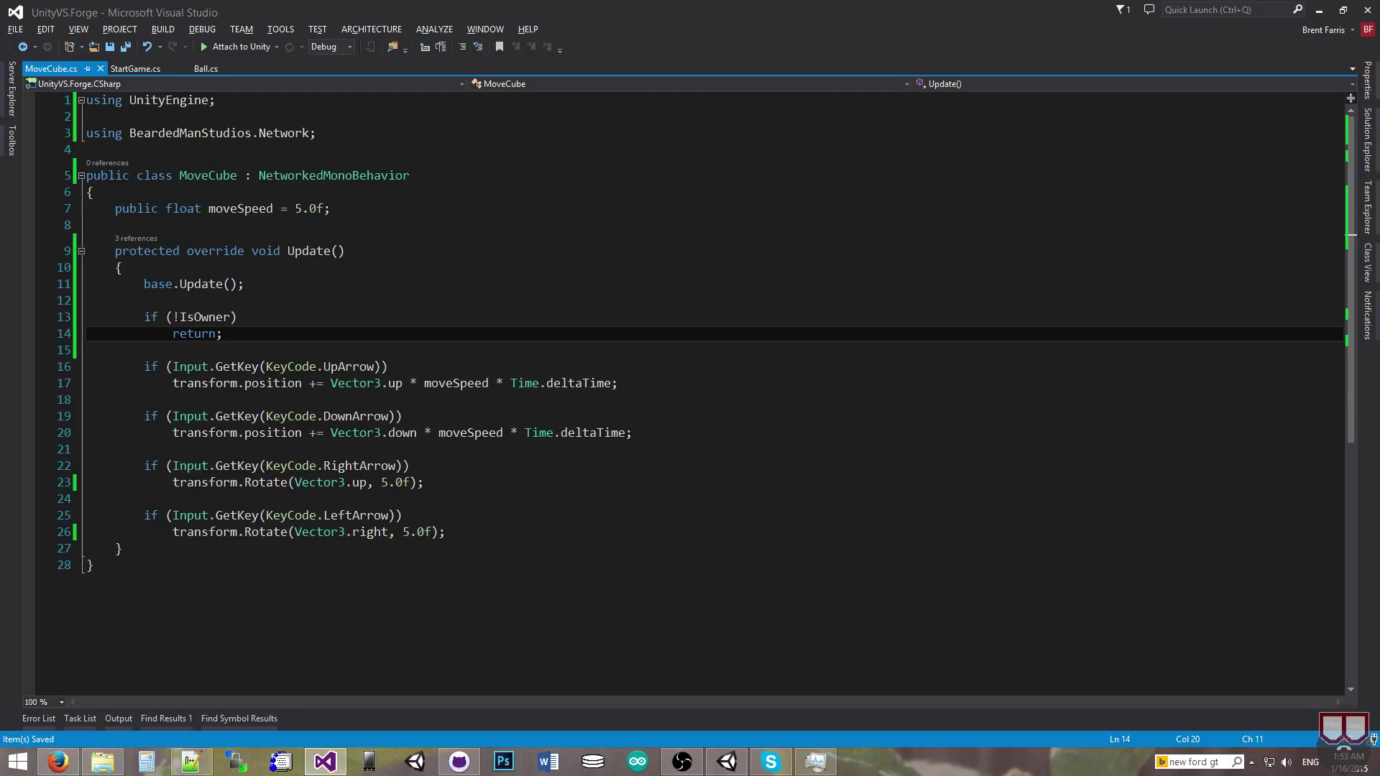
{"action": "left_click_drag", "start_coordinate": [144, 316], "coordinate": [225, 333]}
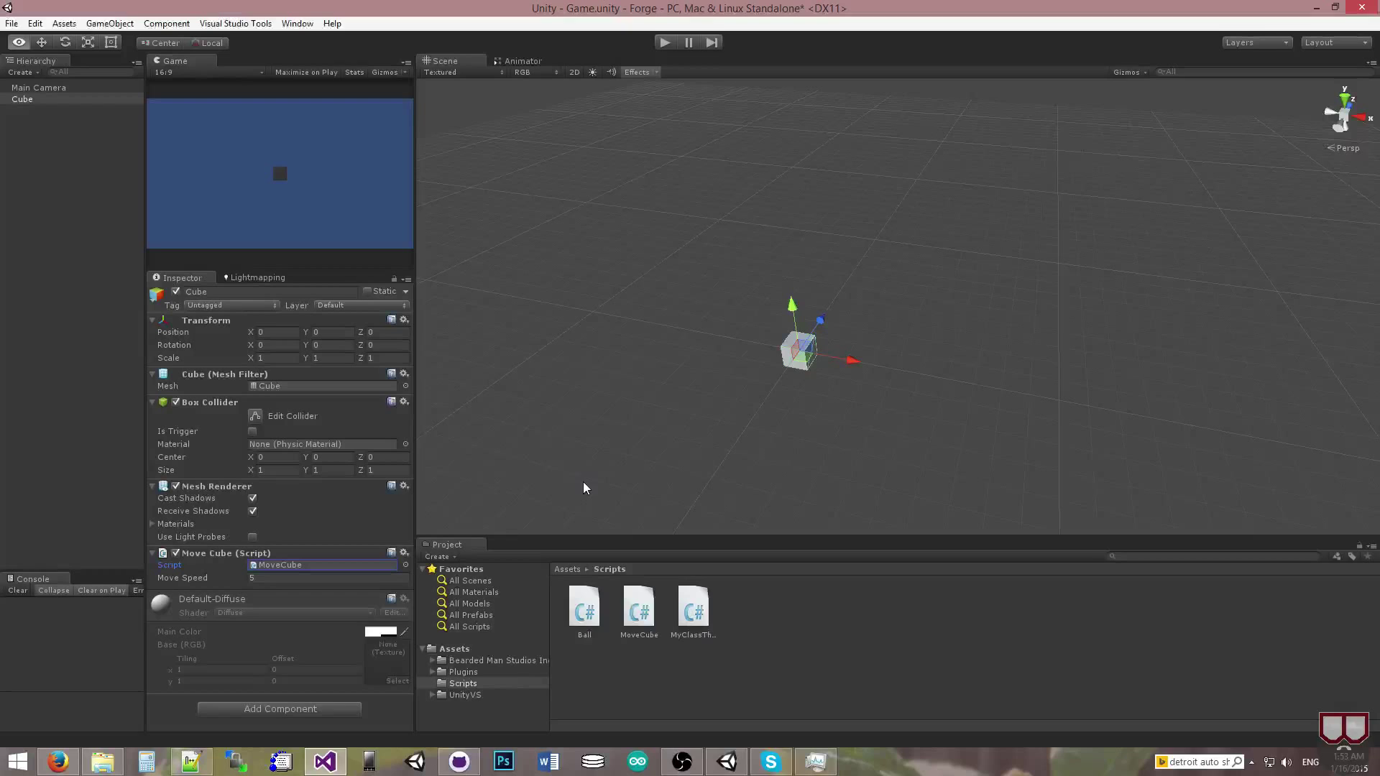
{"action": "mouse_move", "coordinate": [903, 483]}
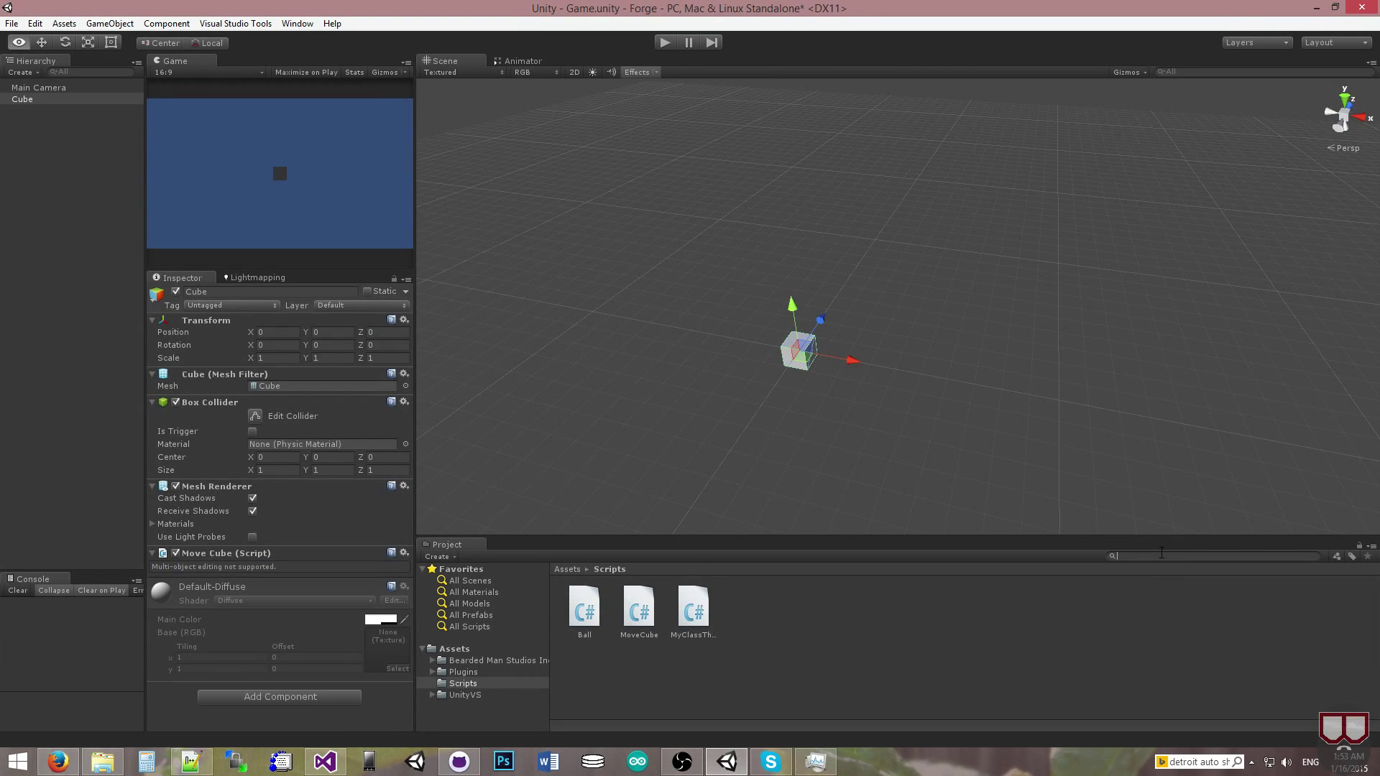
- Load the ForgeQuickStartMenu scene from the Project panel
{"action": "double_click", "coordinate": [583, 606]}
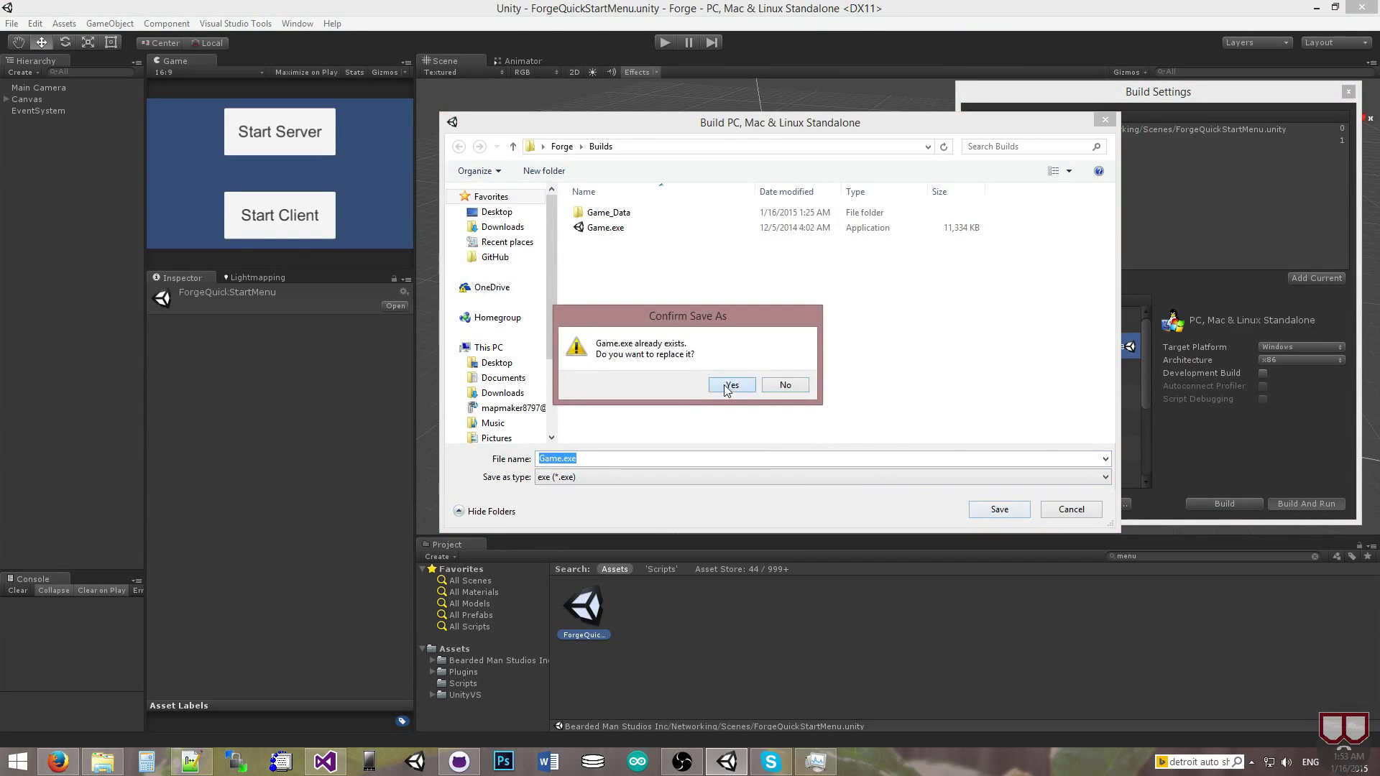
- Replace the existing Game.exe via Build And Run and start Play mode in the editor
{"action": "left_click", "coordinate": [731, 385]}
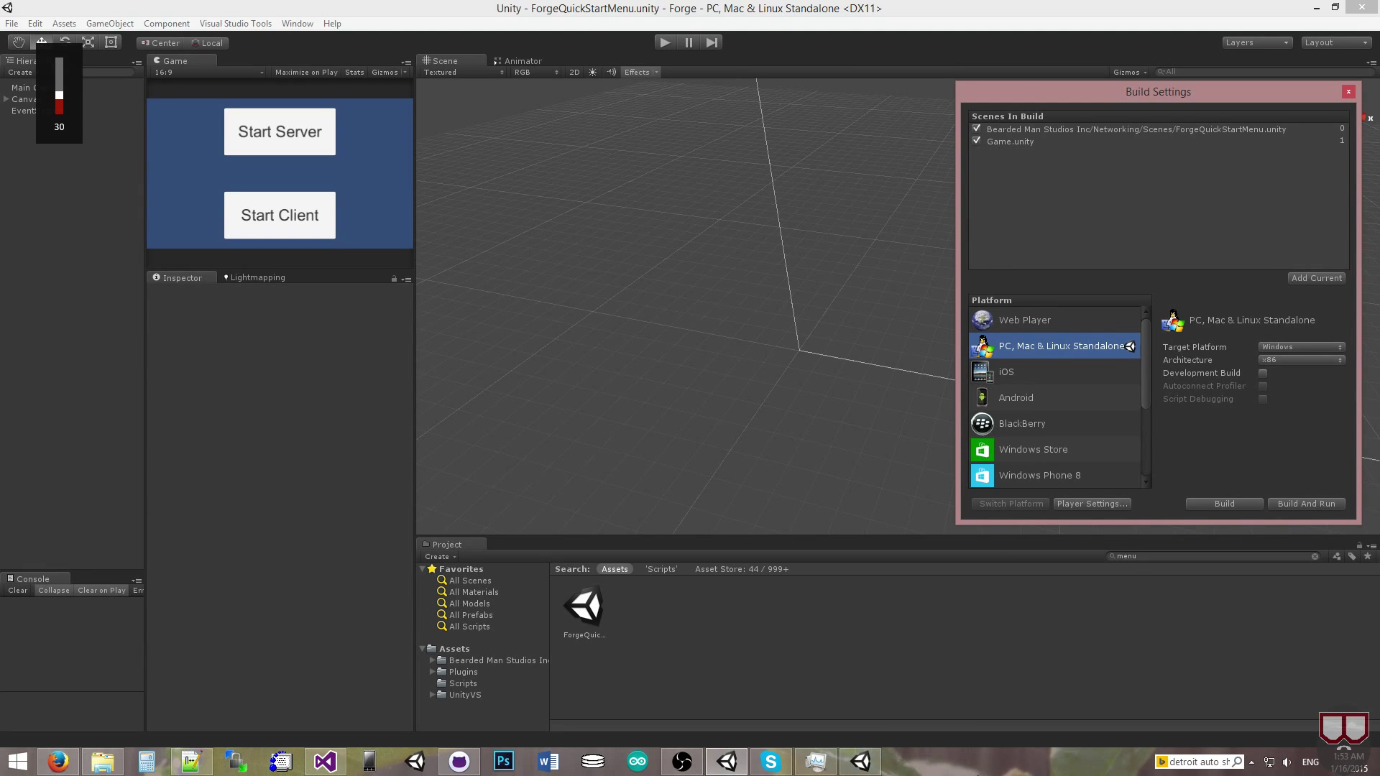
{"action": "left_click", "coordinate": [688, 475]}
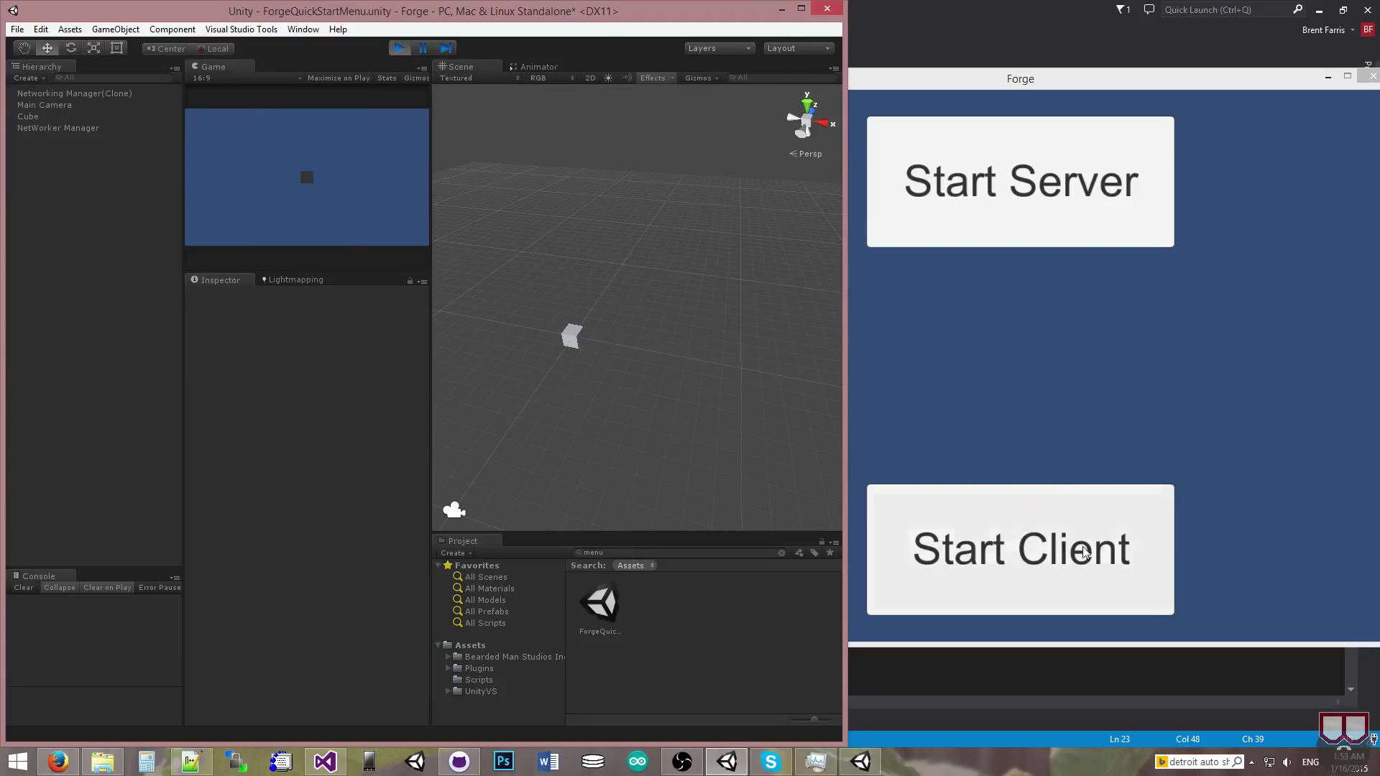
- Join the editor's server as a client from the standalone Forge window
{"action": "left_click", "coordinate": [1018, 548]}
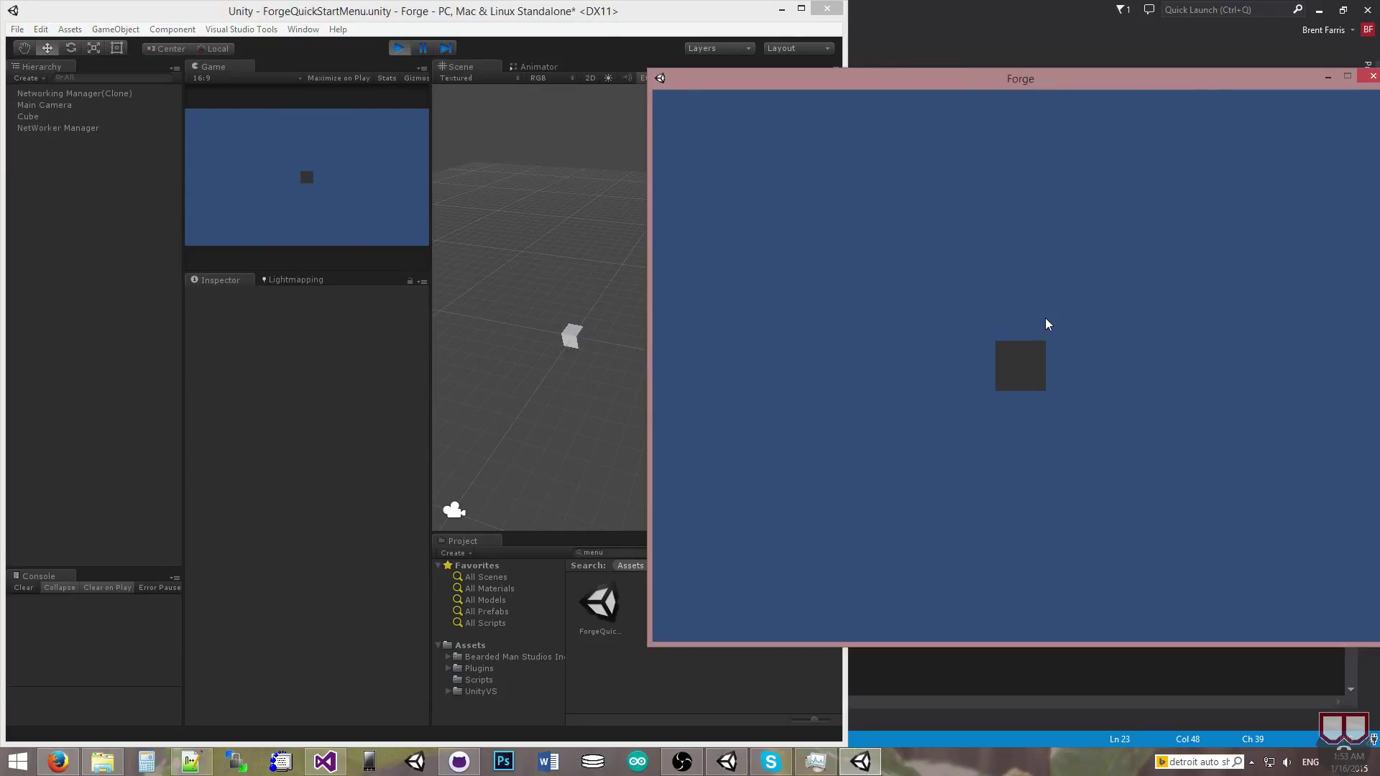